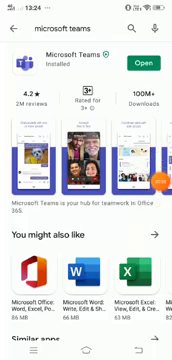
# - Launch Microsoft Teams from its Play Store page to reach the sign-in screen
pyautogui.click(135, 68)
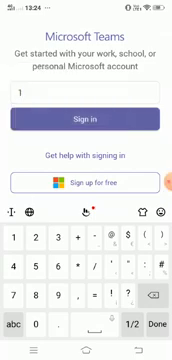
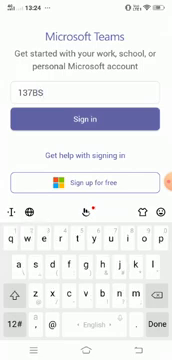
pyautogui.click(20, 325)
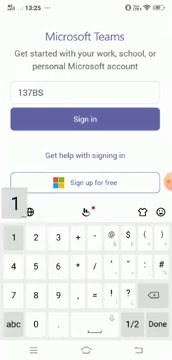
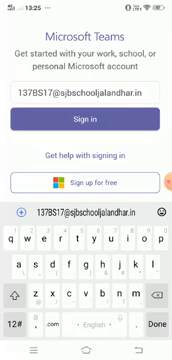
pyautogui.click(86, 126)
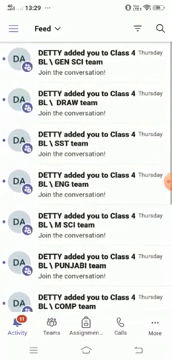
pyautogui.scroll(-3)
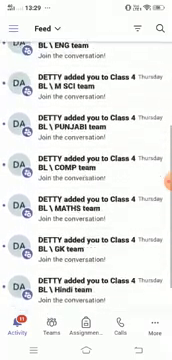